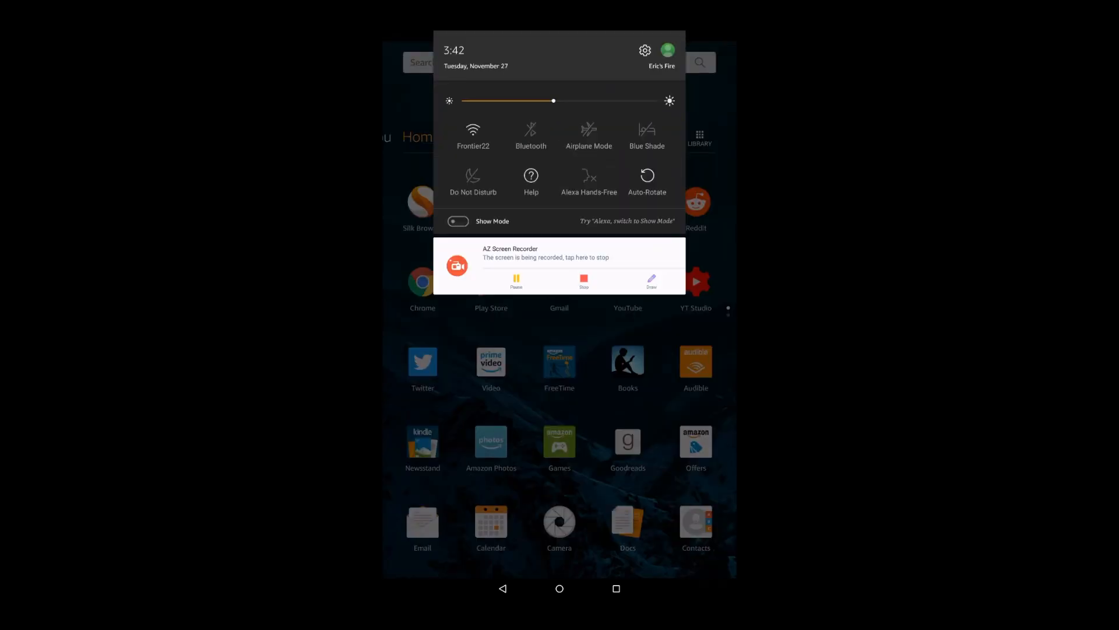
- From quick settings, open Fire OS Settings and go to the Display page
left_click(645, 51)
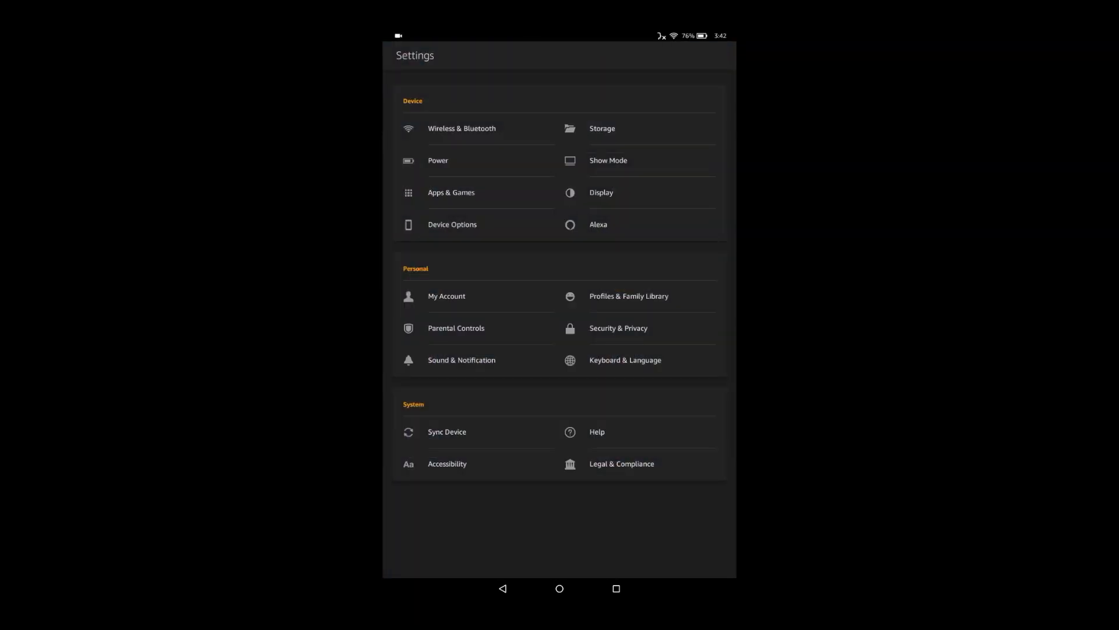
left_click(601, 192)
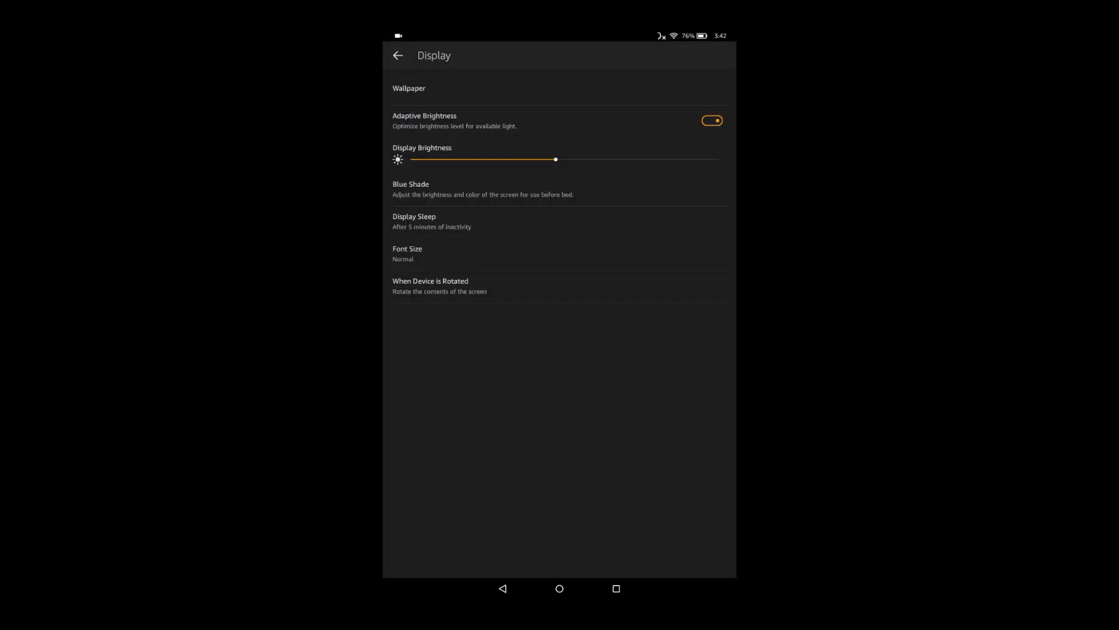
left_click(712, 121)
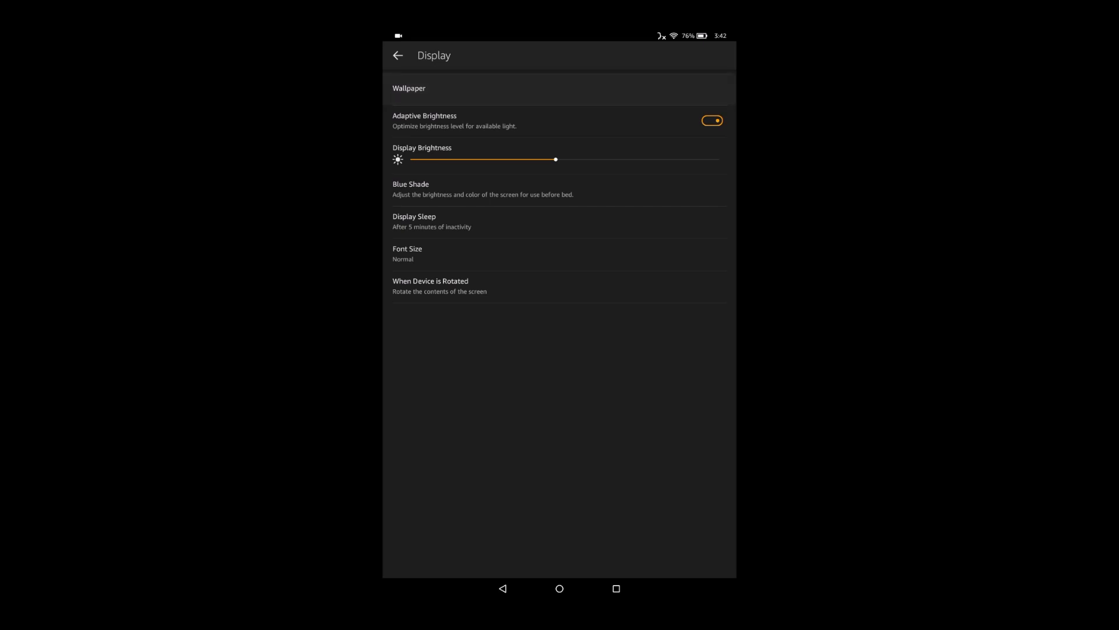
- Browse Amazon Photos and choose the starry snowy-mountain photo as wallpaper
left_click(409, 88)
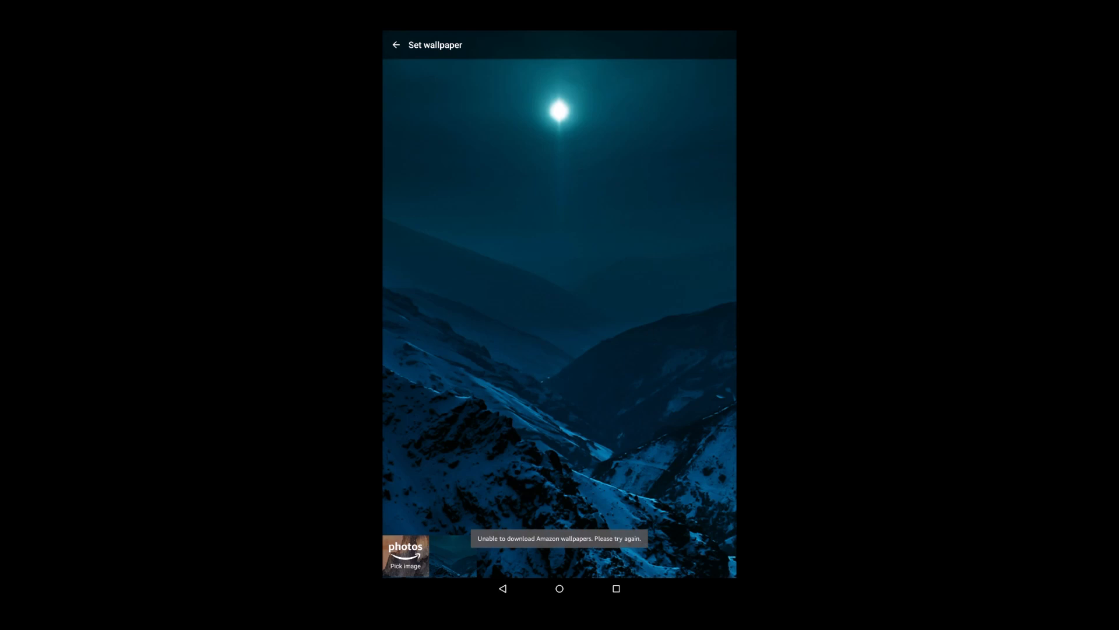
left_click(404, 556)
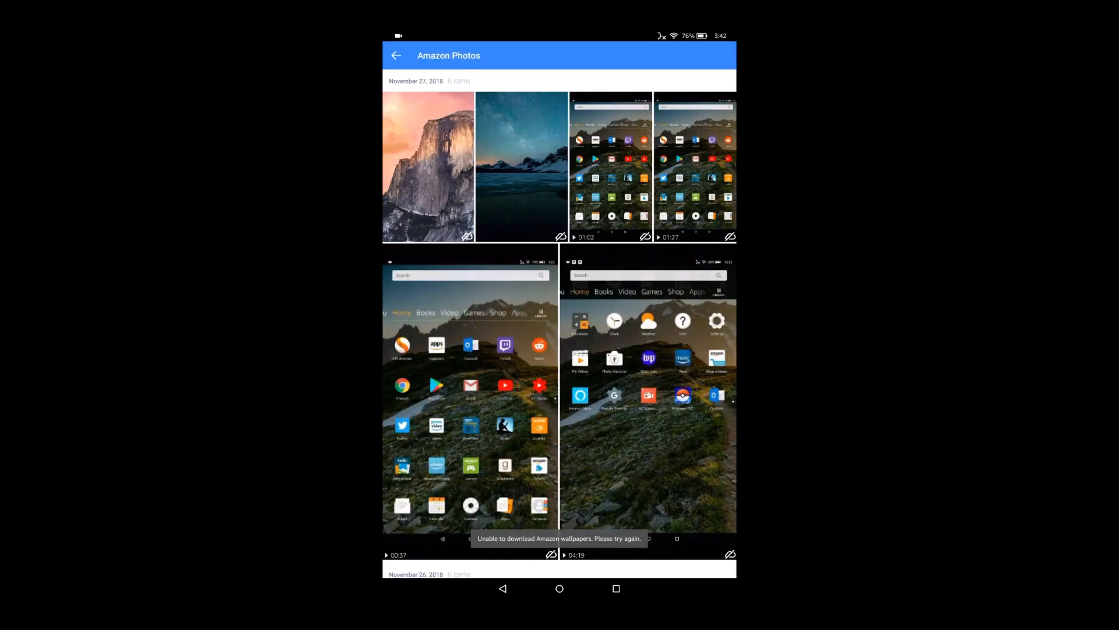
scroll("down", 3)
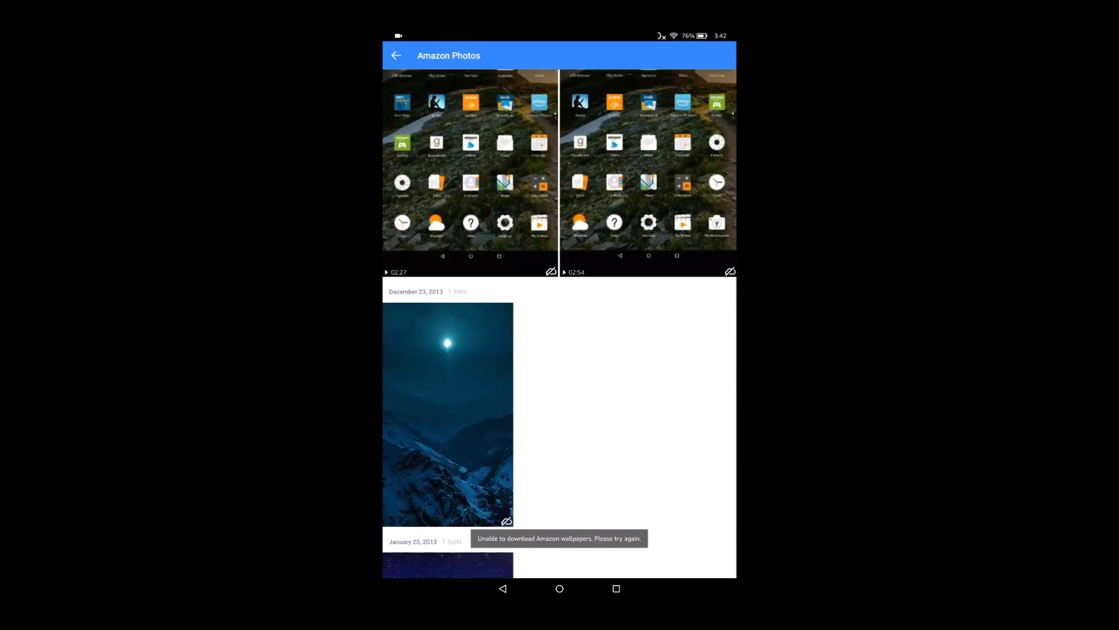
scroll("down", 3)
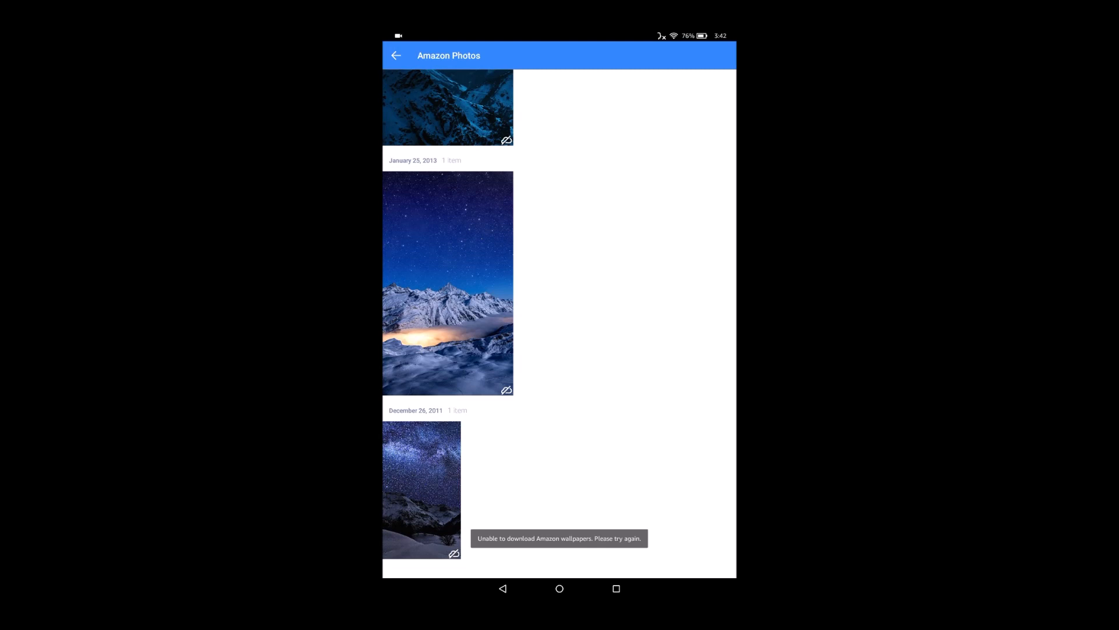
left_click(447, 283)
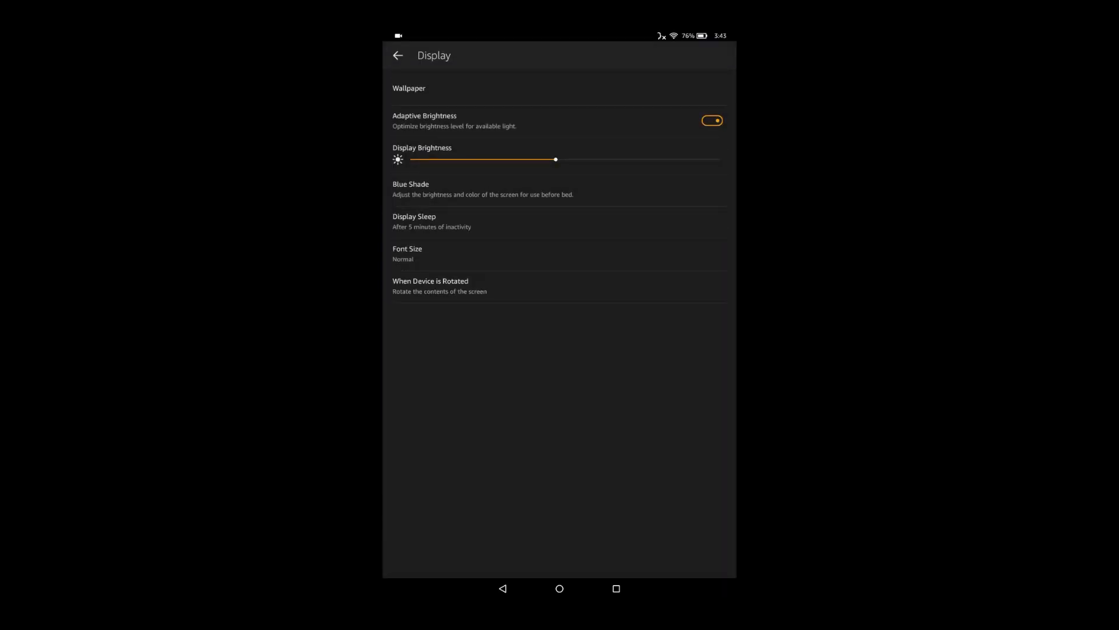
- Toggle Adaptive Brightness off and on, and settle brightness just past the middle
left_click(712, 120)
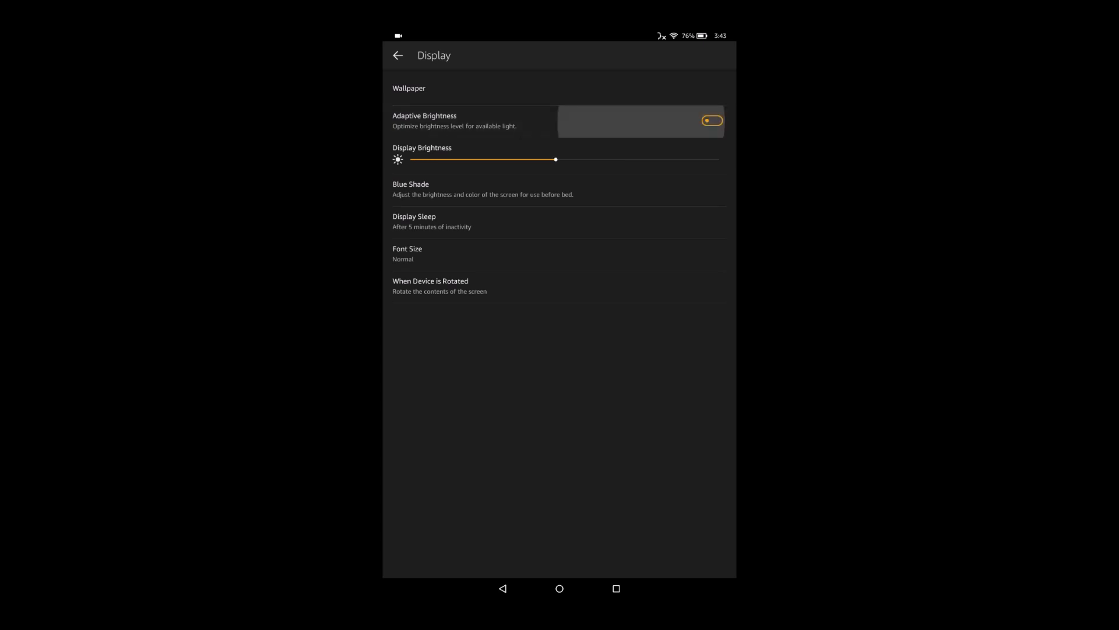
left_click(712, 120)
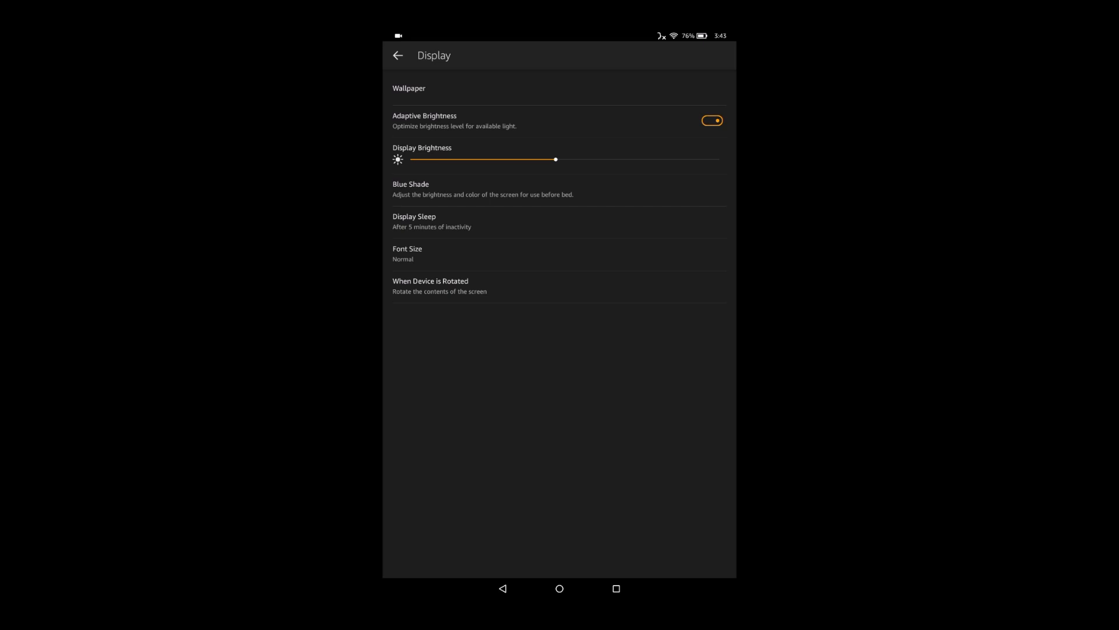
left_click_drag(555, 159, 462, 159)
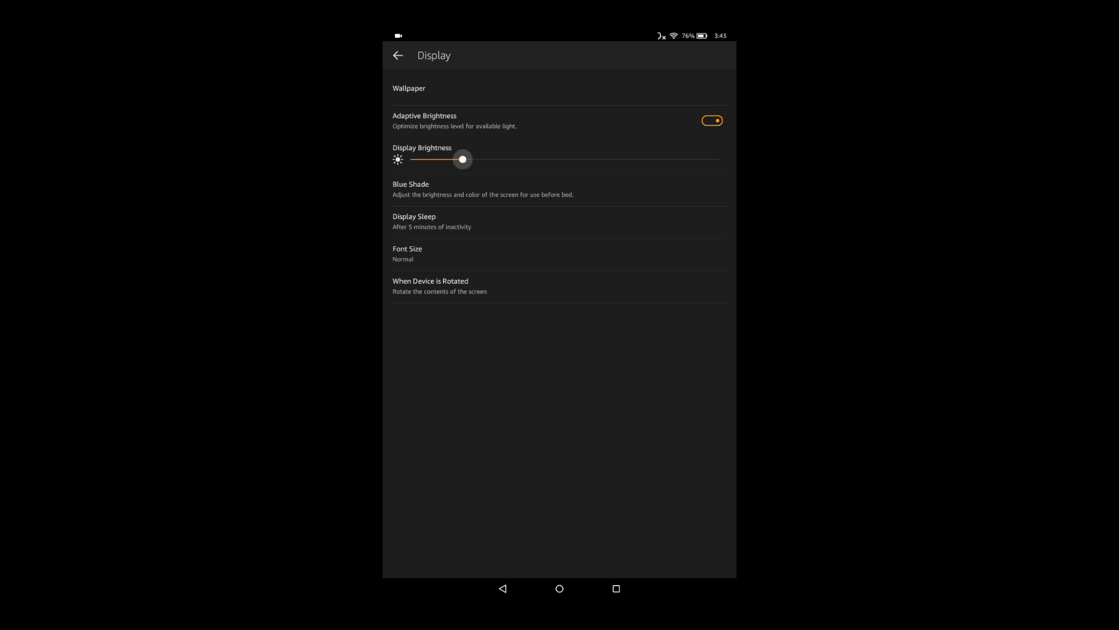
left_click_drag(463, 160, 567, 159)
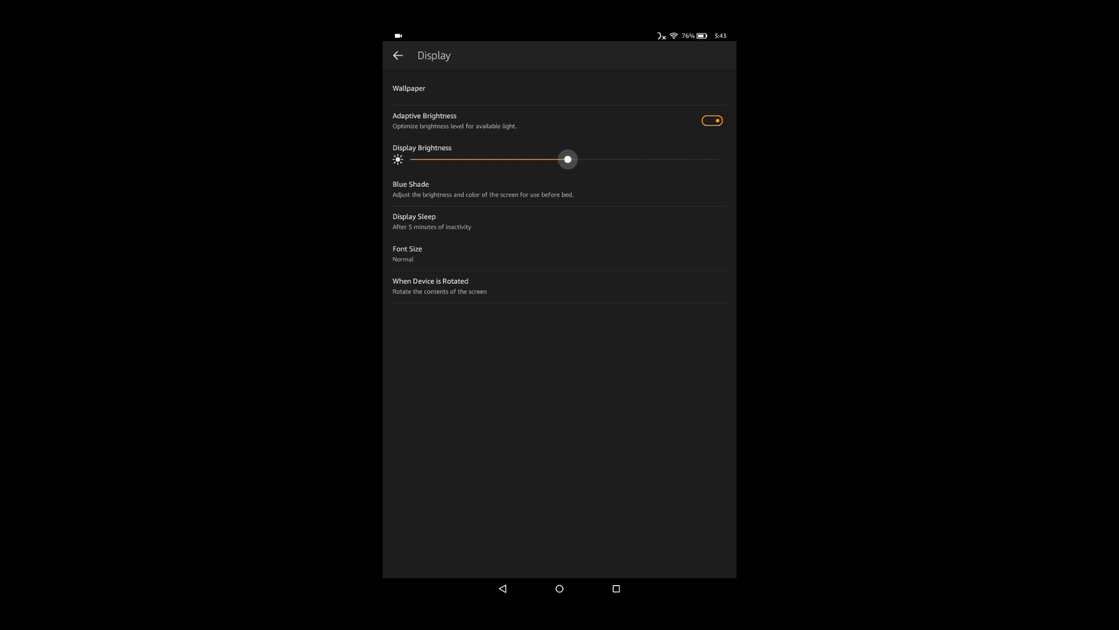
left_click_drag(568, 159, 562, 159)
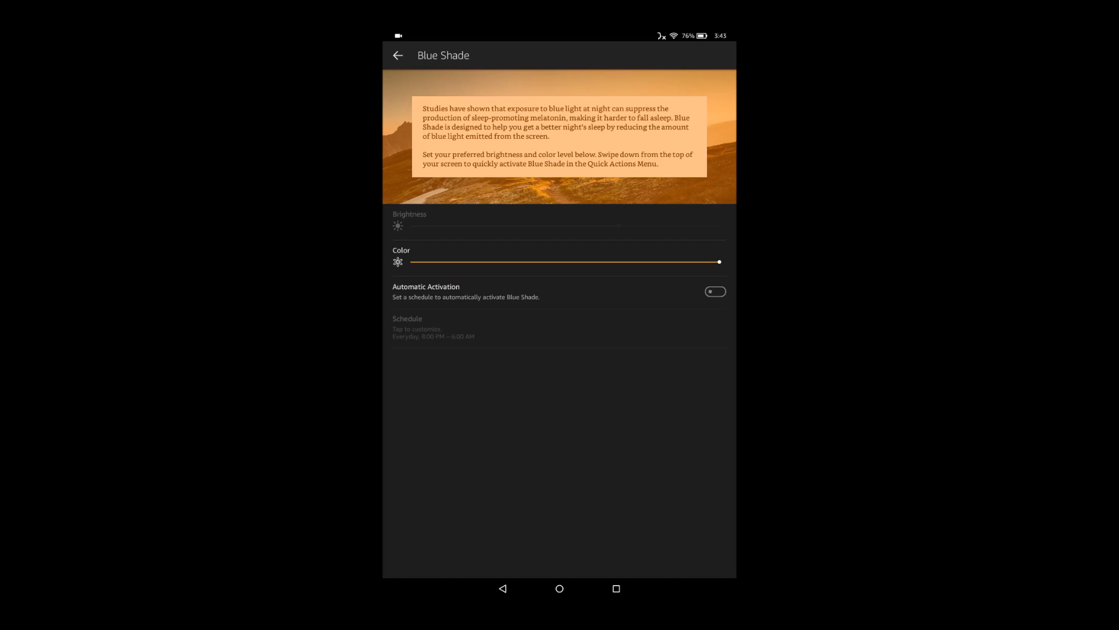
- Switch Blue Shade automatic activation on then off, and go back to Display
left_click(715, 290)
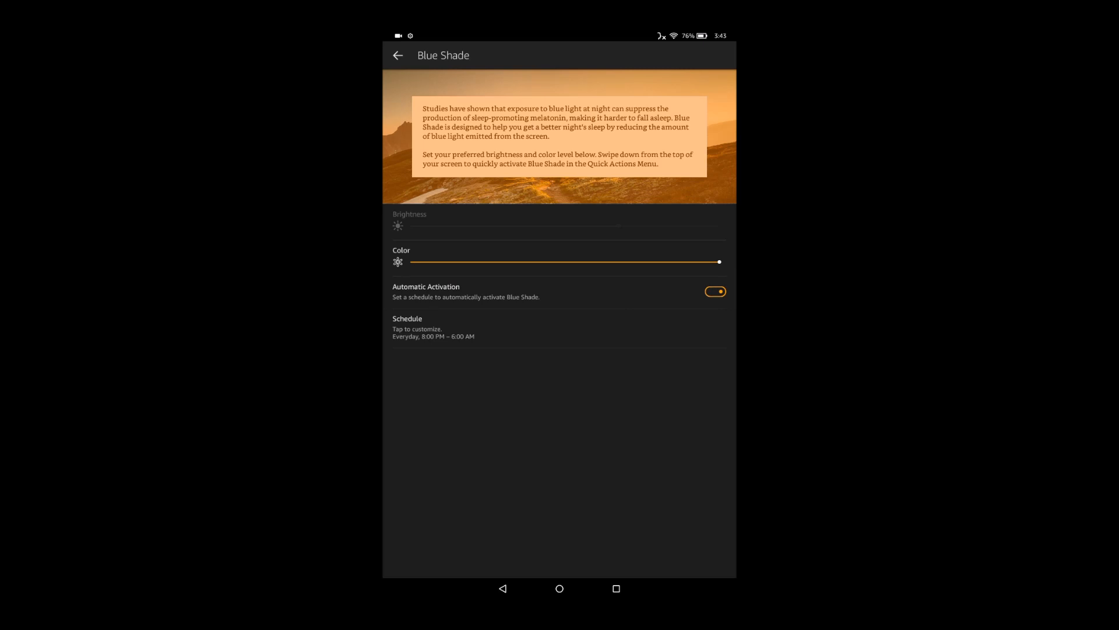
left_click(714, 292)
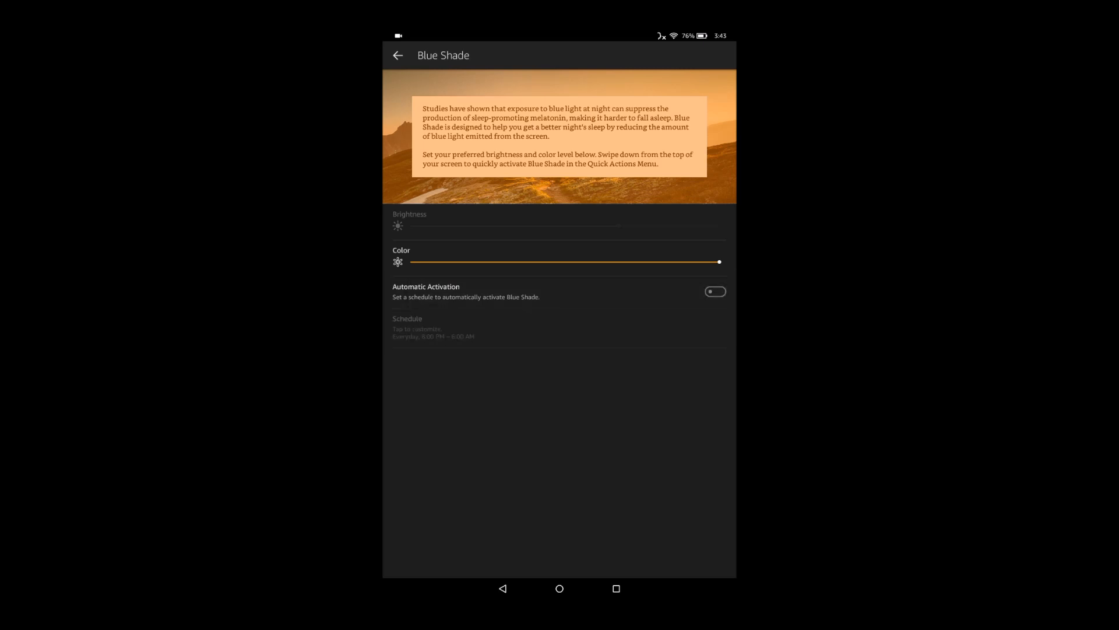
left_click(398, 56)
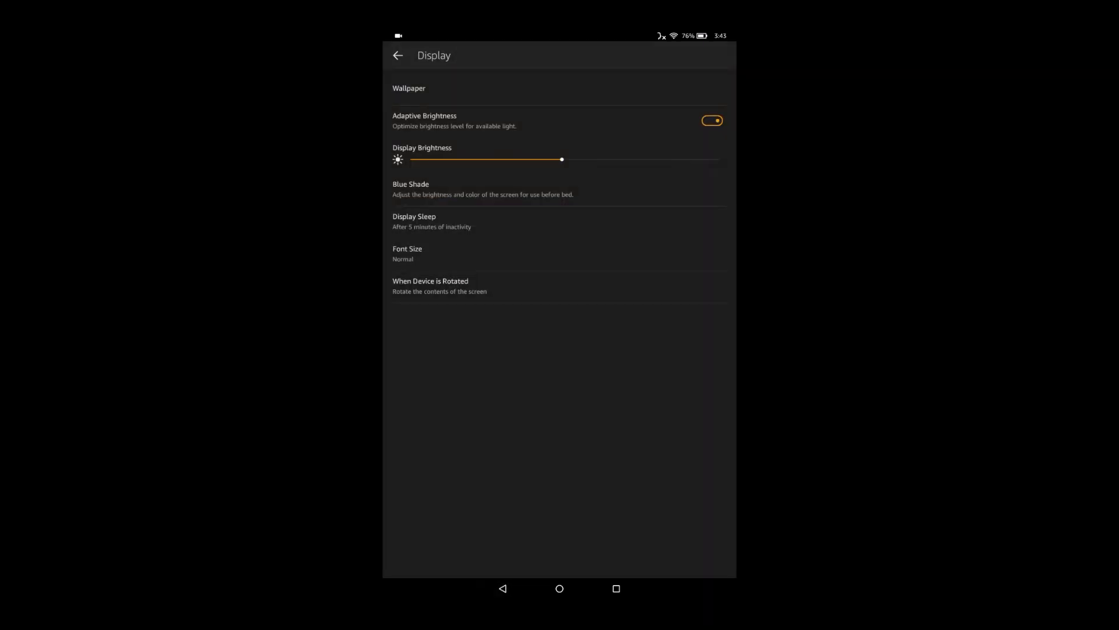
left_click(414, 221)
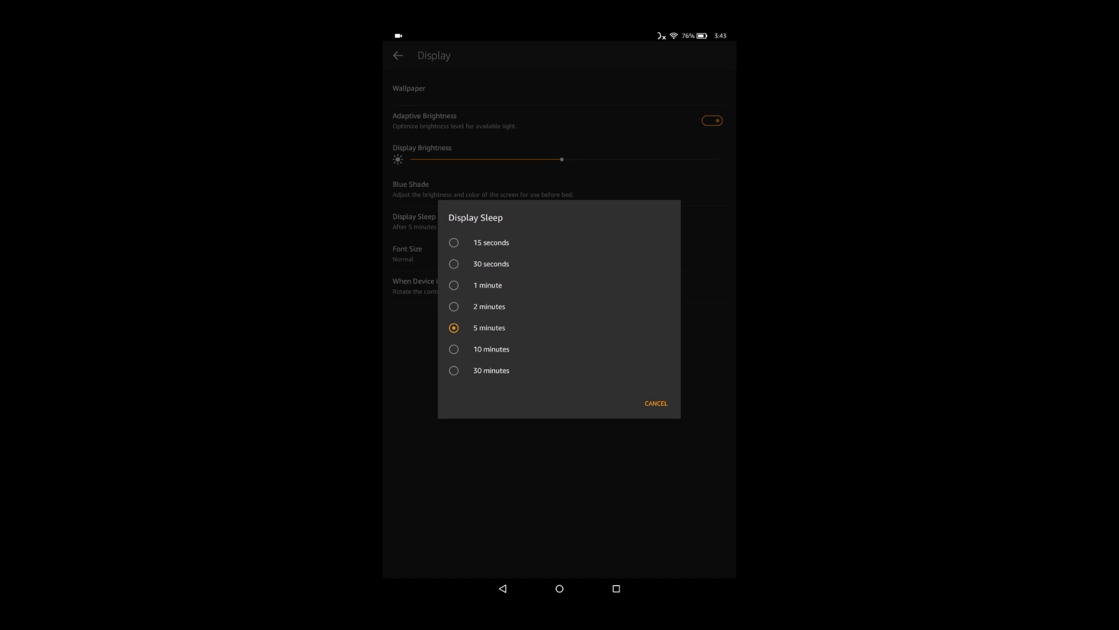
left_click(655, 403)
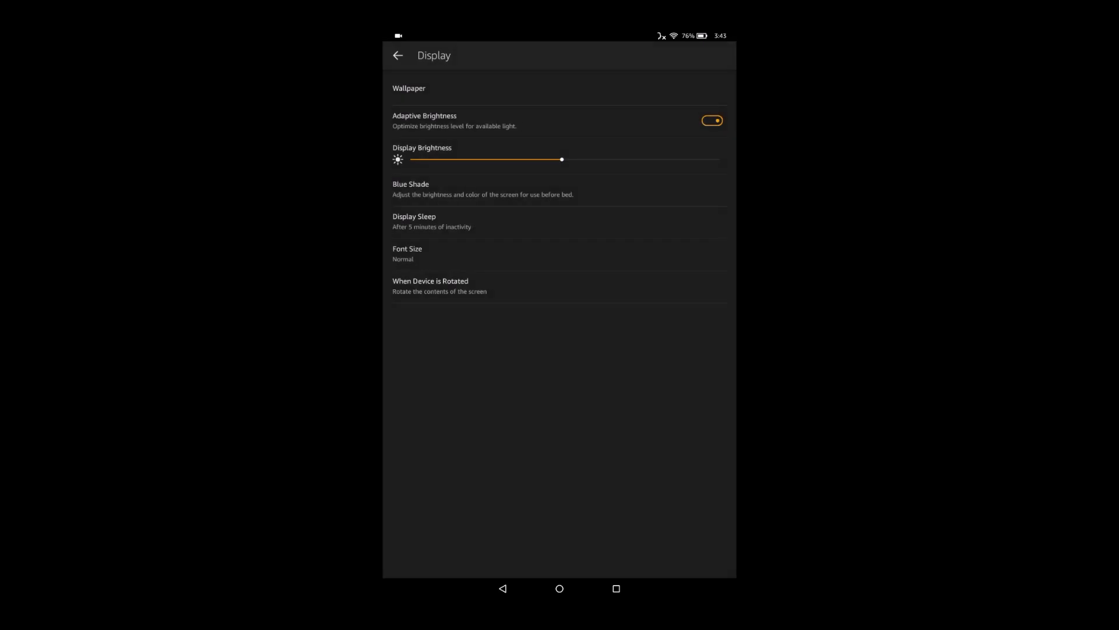
left_click(407, 254)
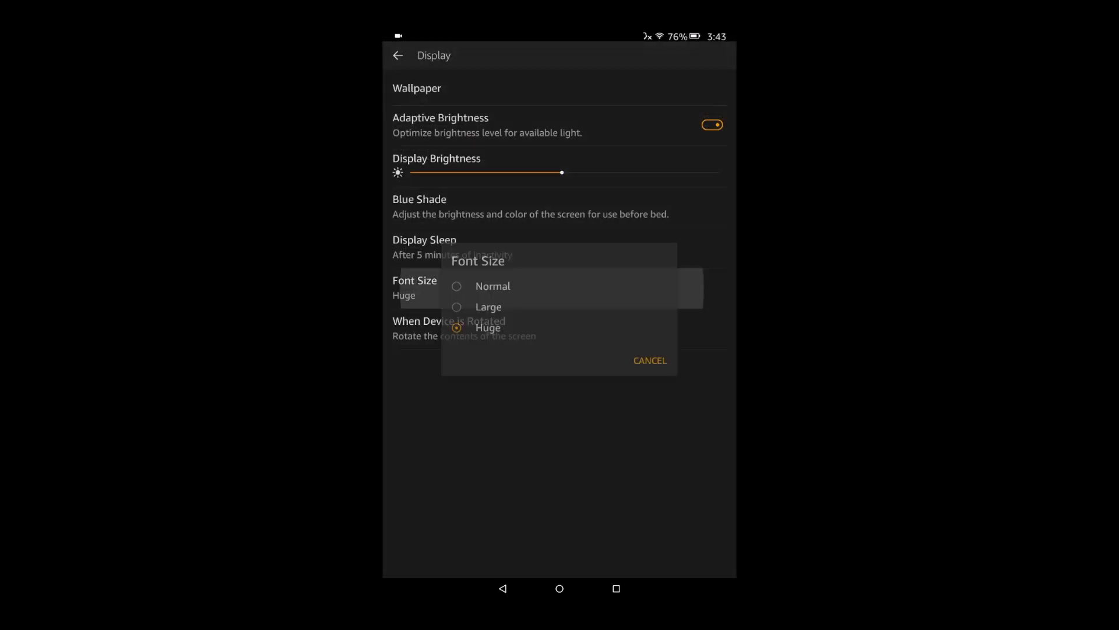
left_click(493, 286)
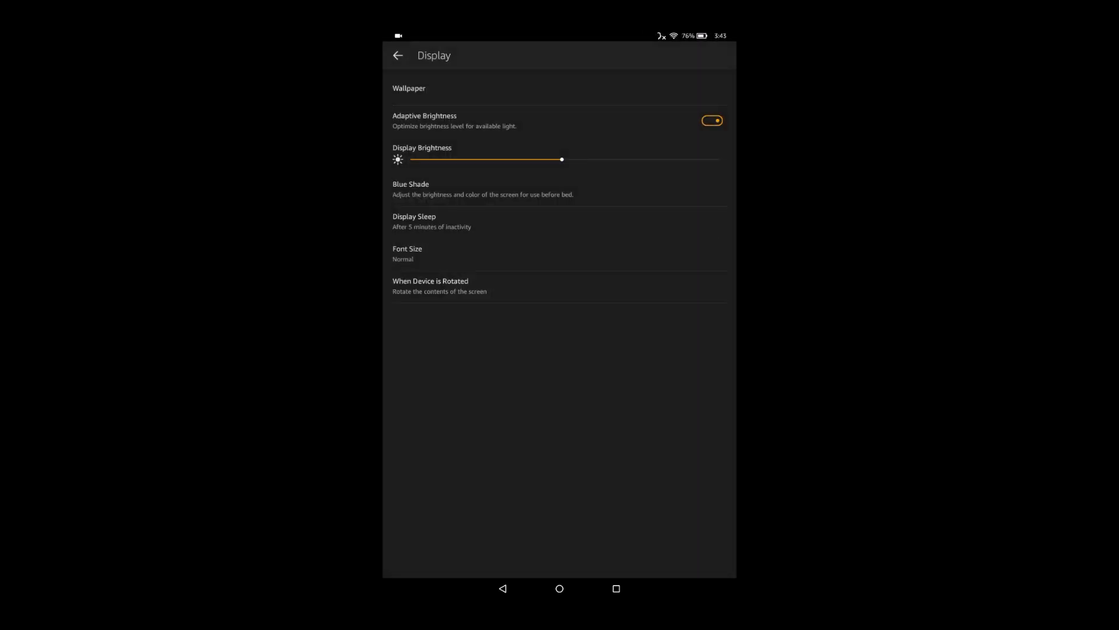
left_click(430, 285)
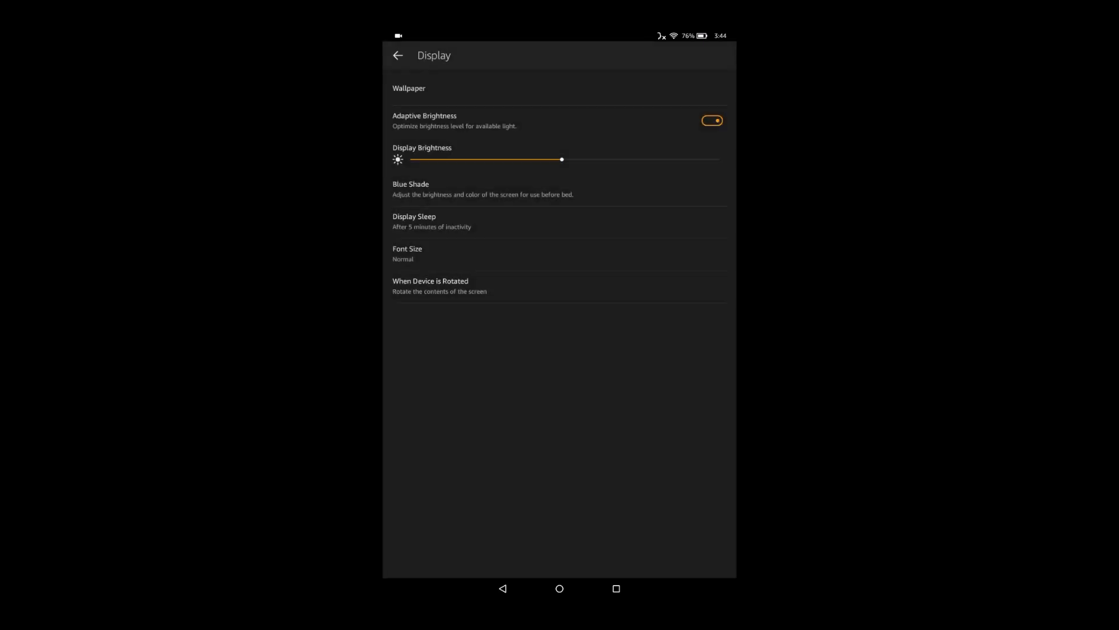
- Go to the home screen showing the snowy-mountain wallpaper
left_click(559, 588)
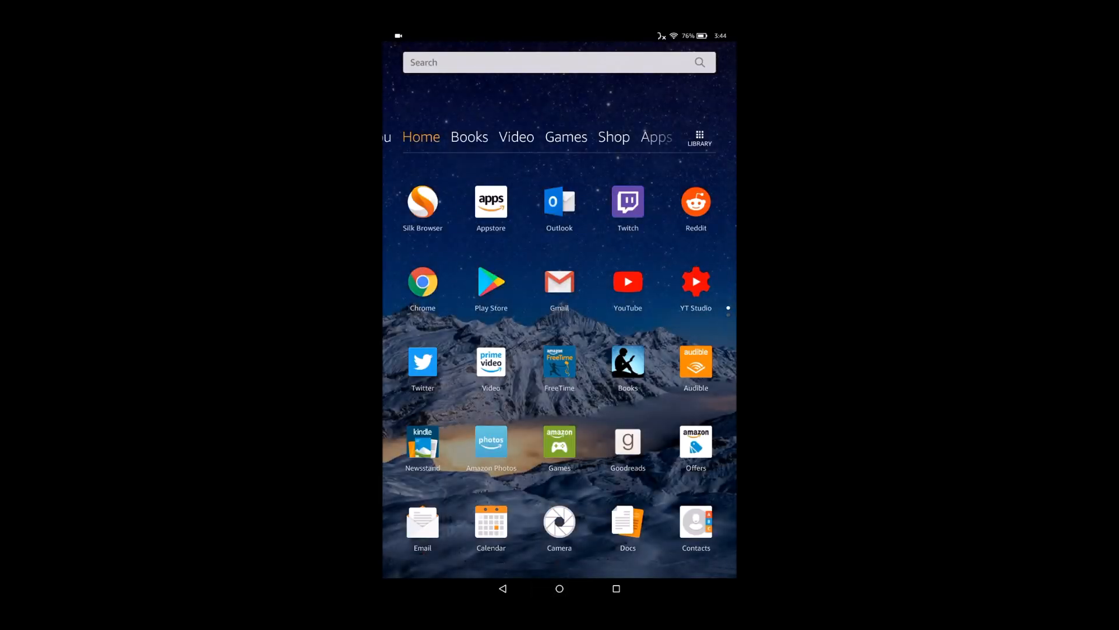